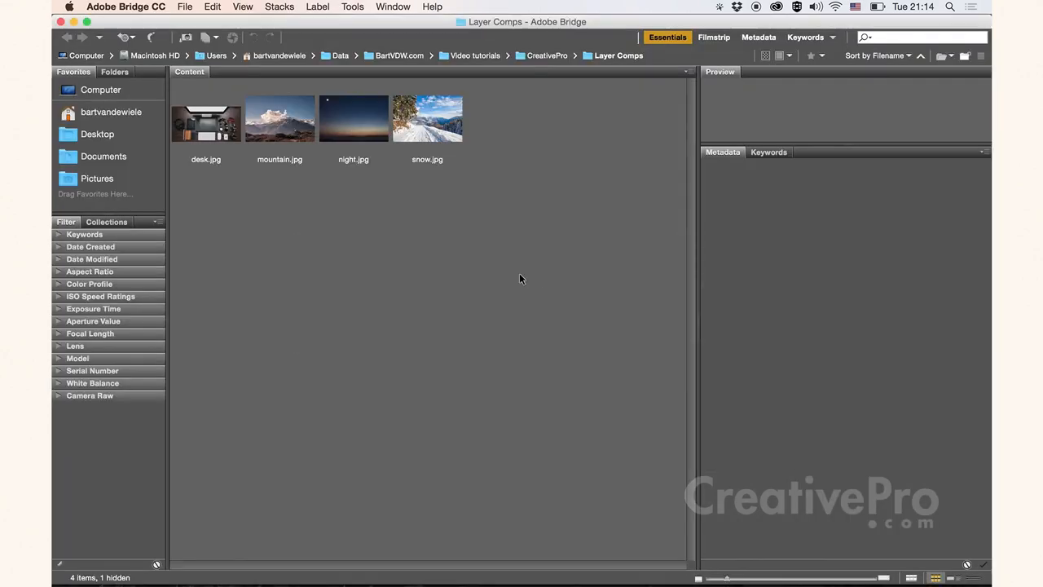
Select mountain.jpg, night.jpg and snow.jpg in the Content panel, leaving desk.jpg unselected
{"action": "left_click", "coordinate": [352, 117]}
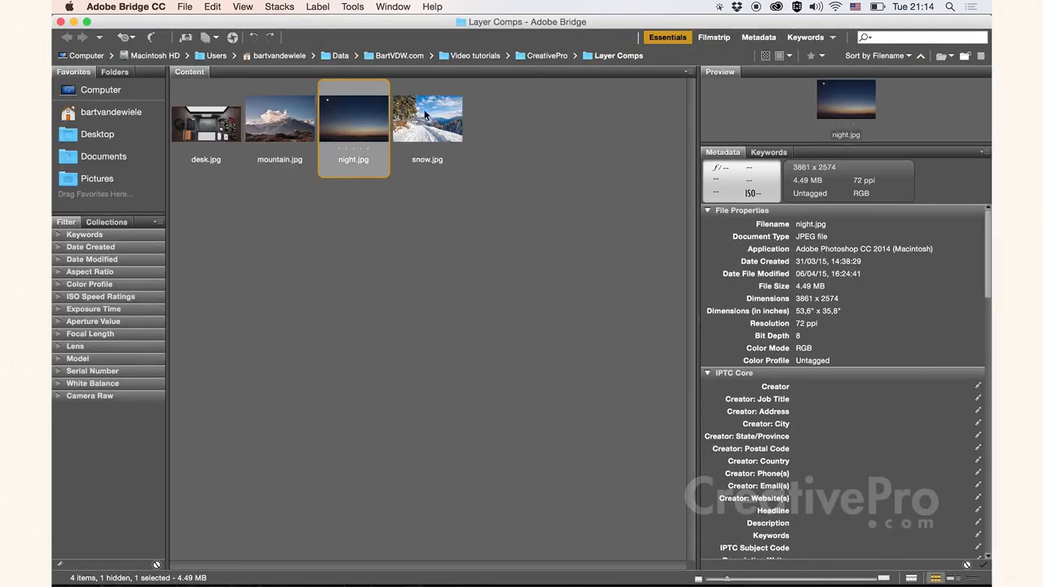
{"action": "left_click", "coordinate": [427, 117]}
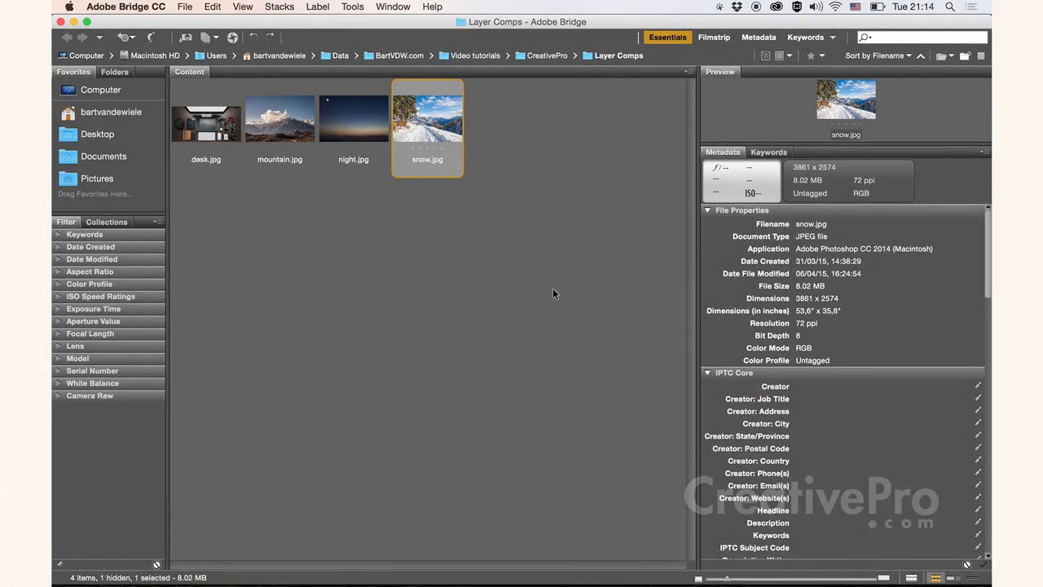
{"action": "mouse_move", "coordinate": [477, 260]}
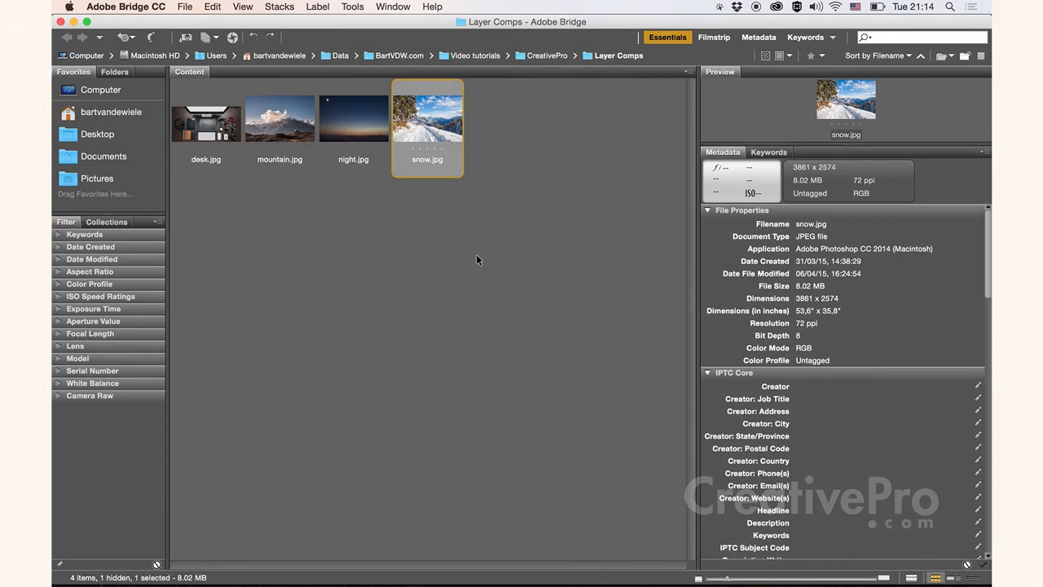
{"action": "left_click", "coordinate": [280, 117]}
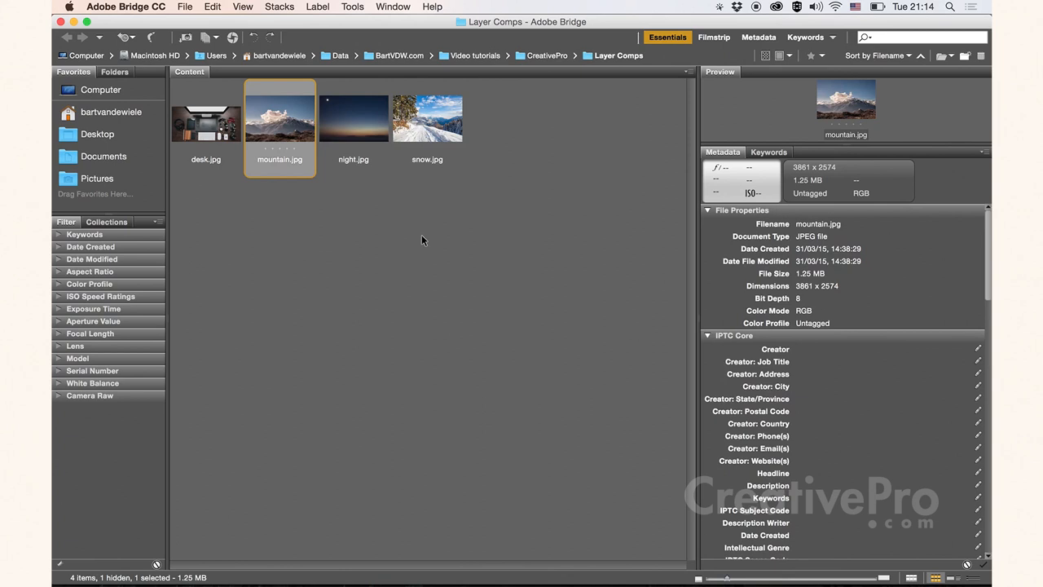
{"action": "mouse_move", "coordinate": [486, 218]}
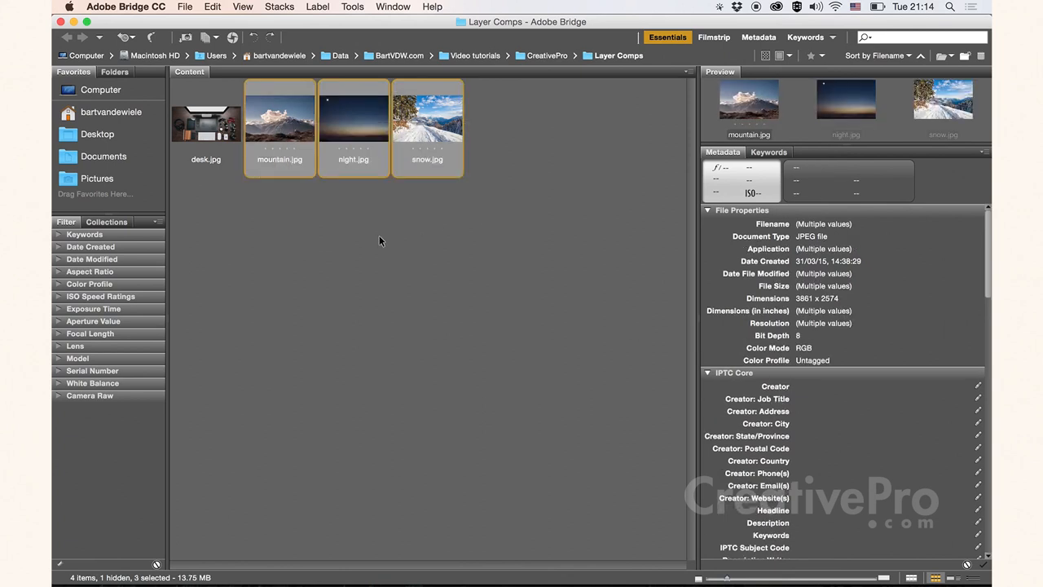
Load the three selected photos into Photoshop as layers via Tools > Photoshop
{"action": "left_click", "coordinate": [352, 7]}
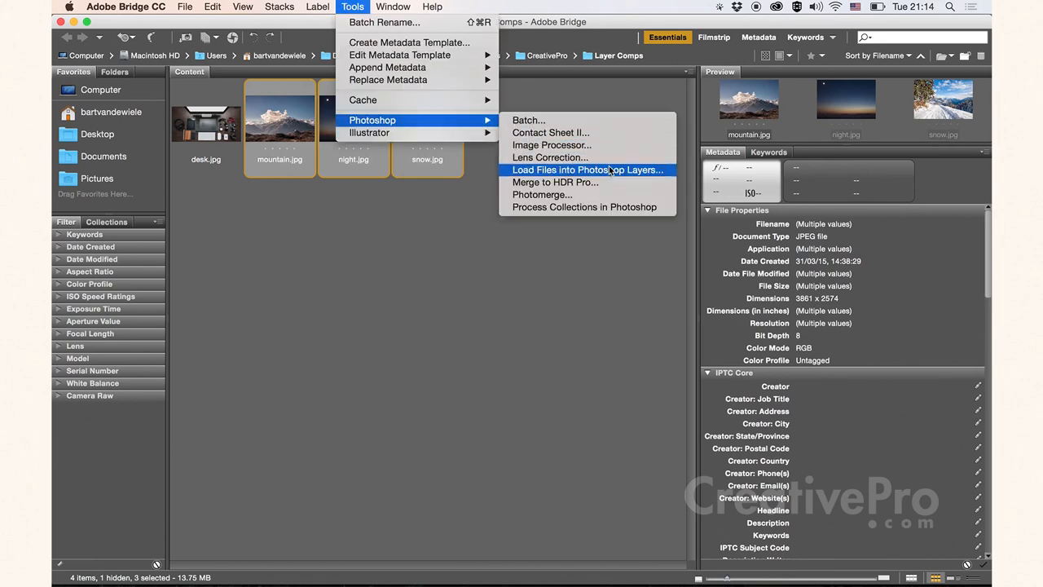
{"action": "mouse_move", "coordinate": [596, 173]}
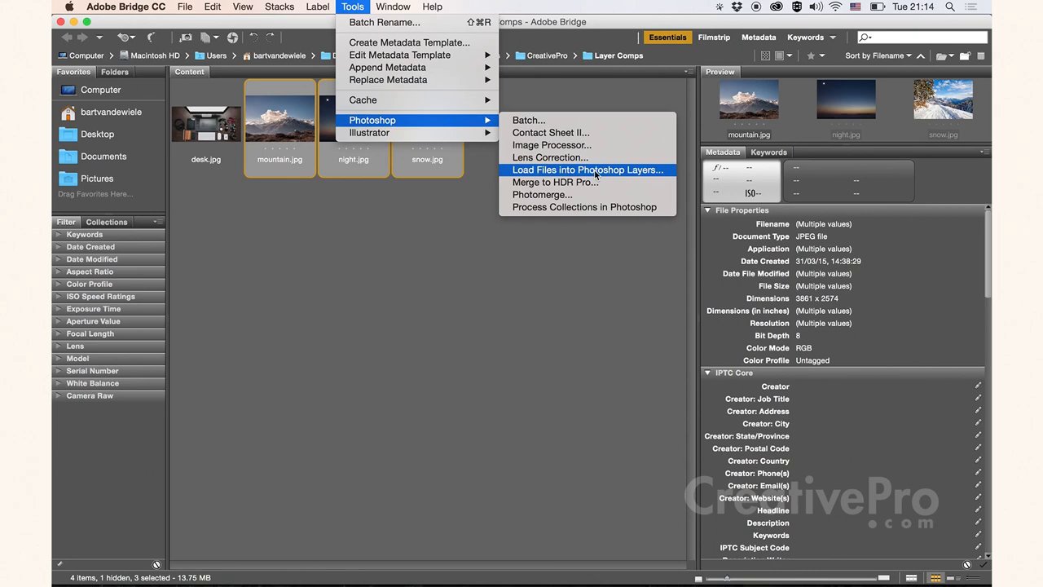
{"action": "left_click", "coordinate": [590, 170]}
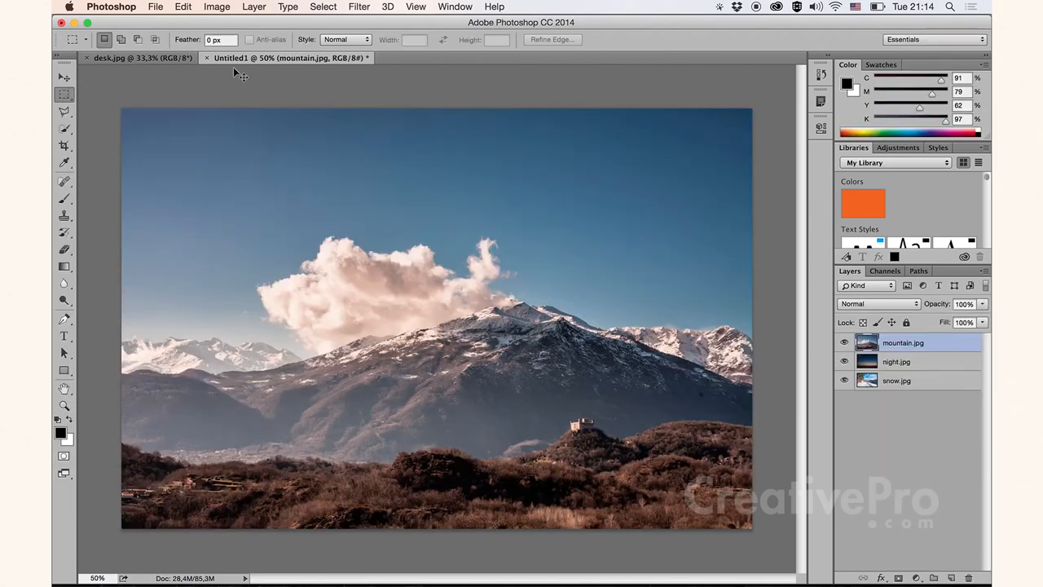
{"action": "mouse_move", "coordinate": [238, 72]}
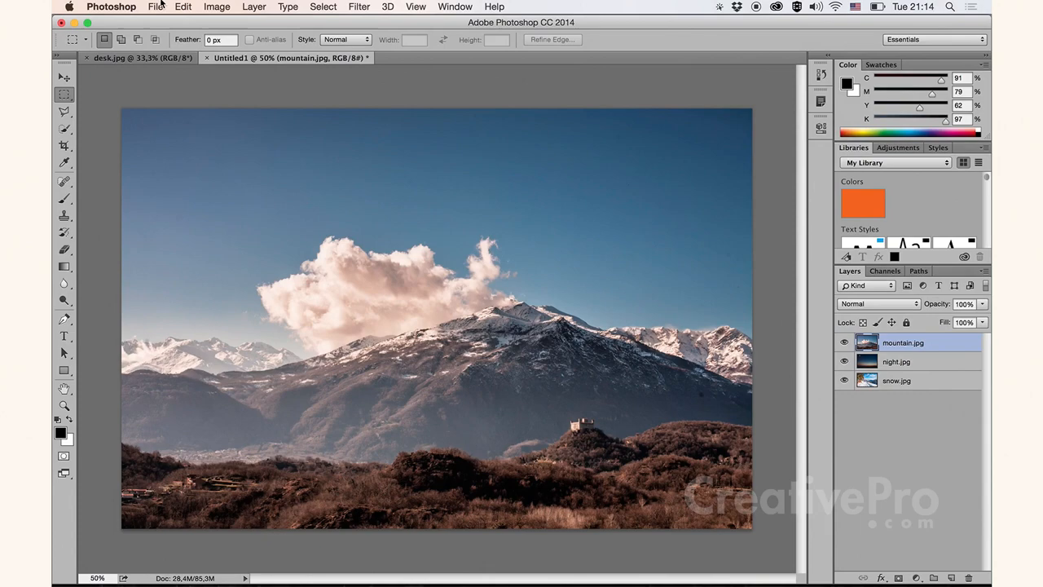
Save the three-layer document as images.psd in the Layer Comps folder
{"action": "left_click", "coordinate": [154, 7]}
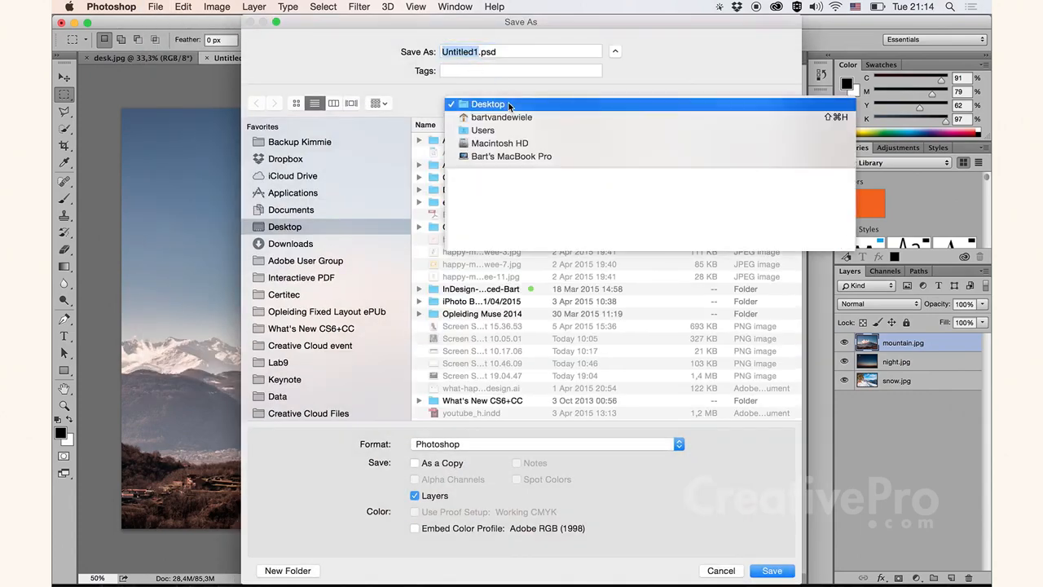
{"action": "left_click", "coordinate": [487, 104]}
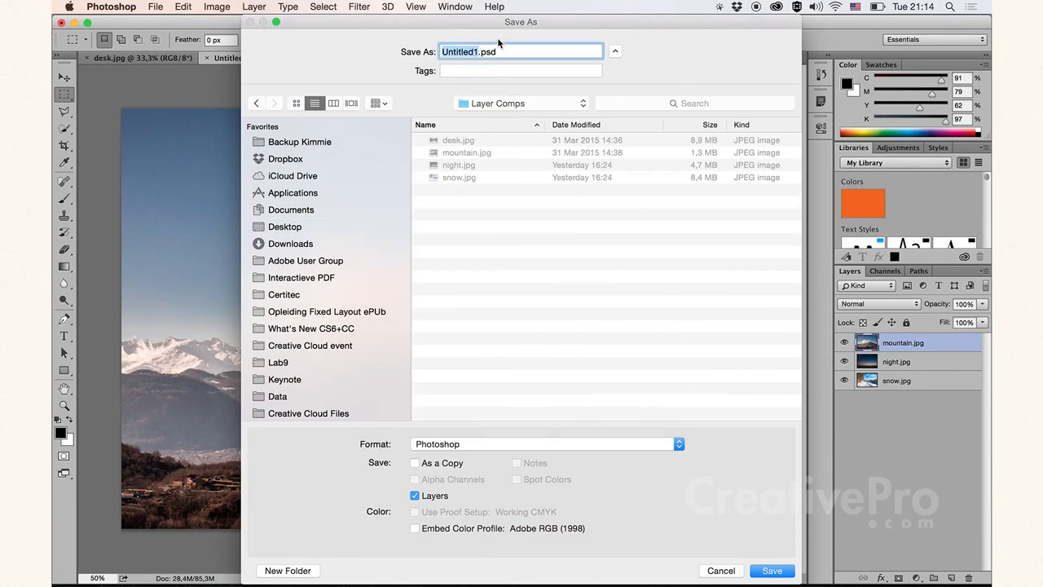
{"action": "left_click", "coordinate": [772, 571]}
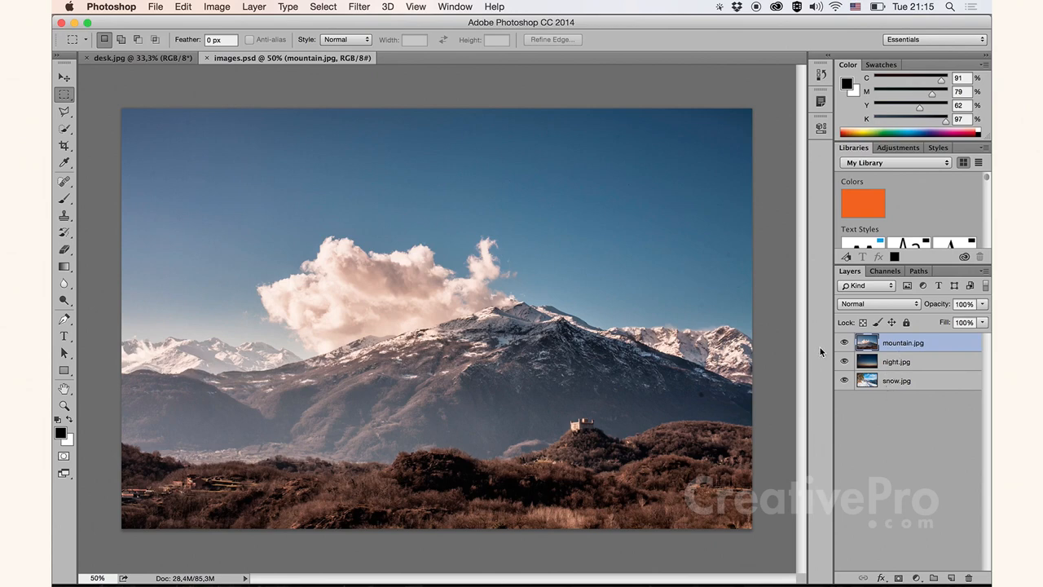
{"action": "mouse_move", "coordinate": [825, 349]}
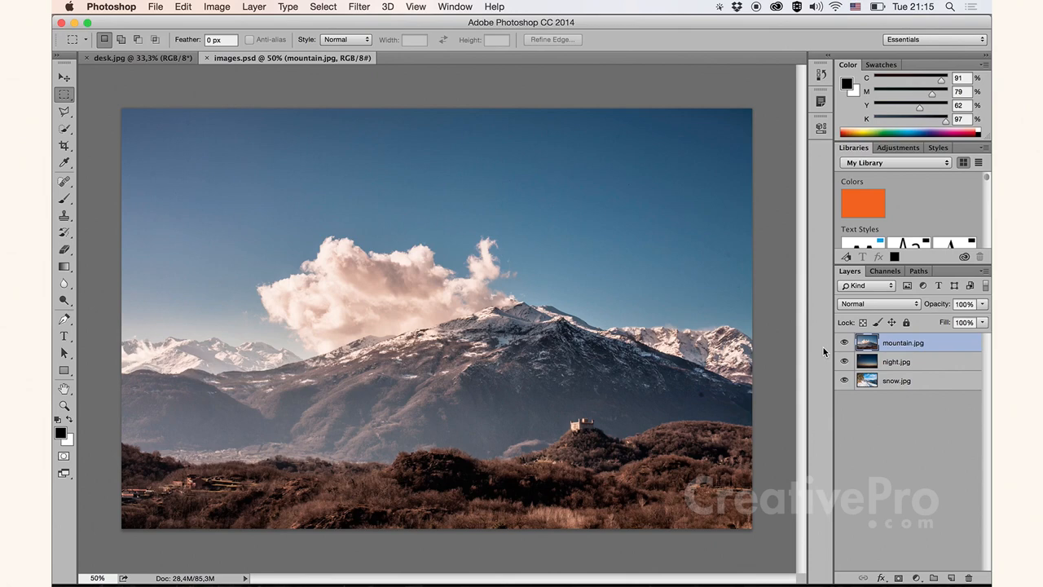
Show the Layer Comps panel for images.psd from the Window menu
{"action": "left_click", "coordinate": [455, 6]}
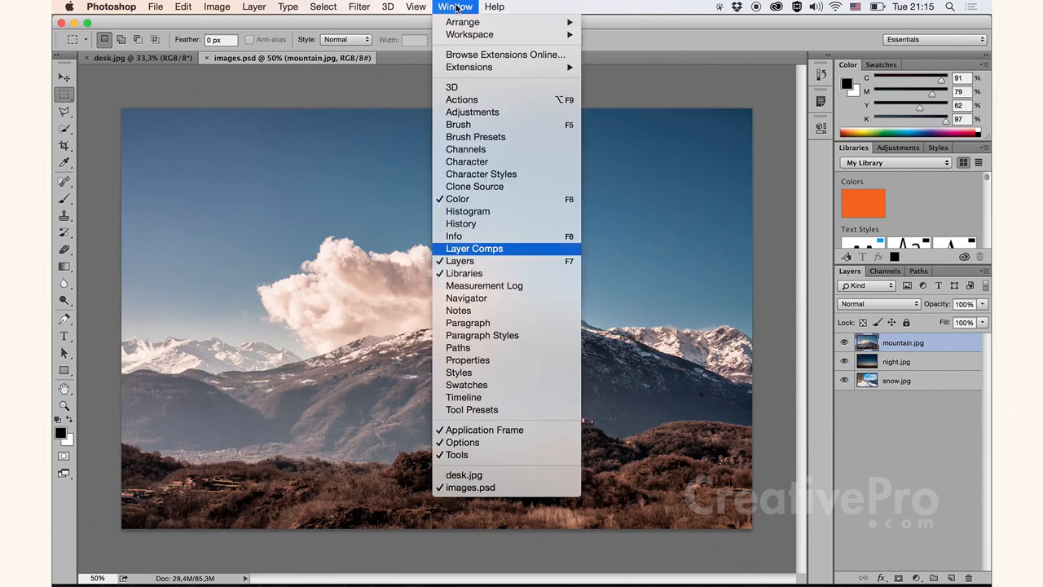
{"action": "left_click", "coordinate": [474, 248]}
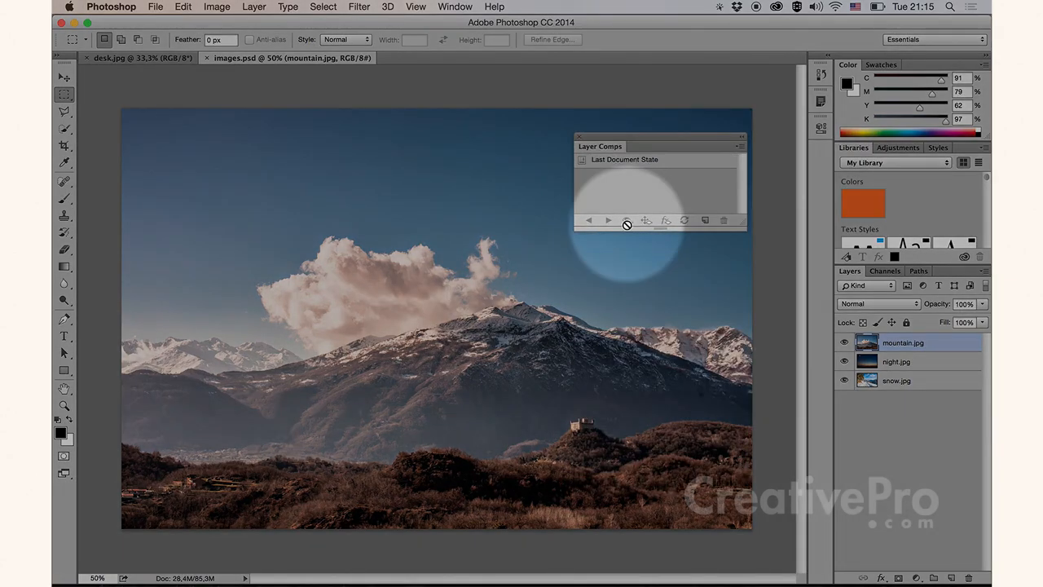
{"action": "mouse_move", "coordinate": [646, 220]}
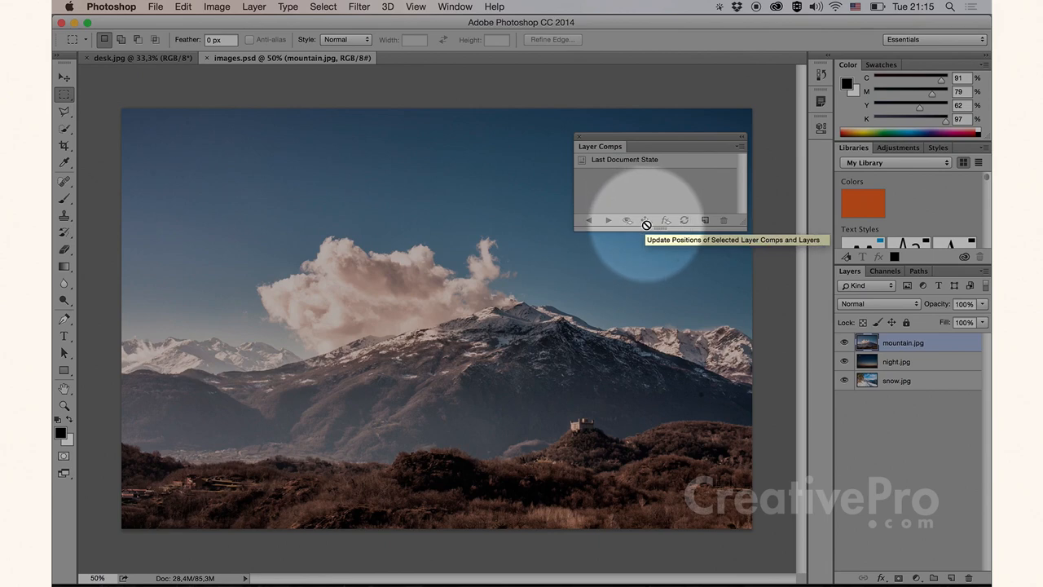
{"action": "mouse_move", "coordinate": [665, 225]}
{"action": "type", "text": "mountain"}
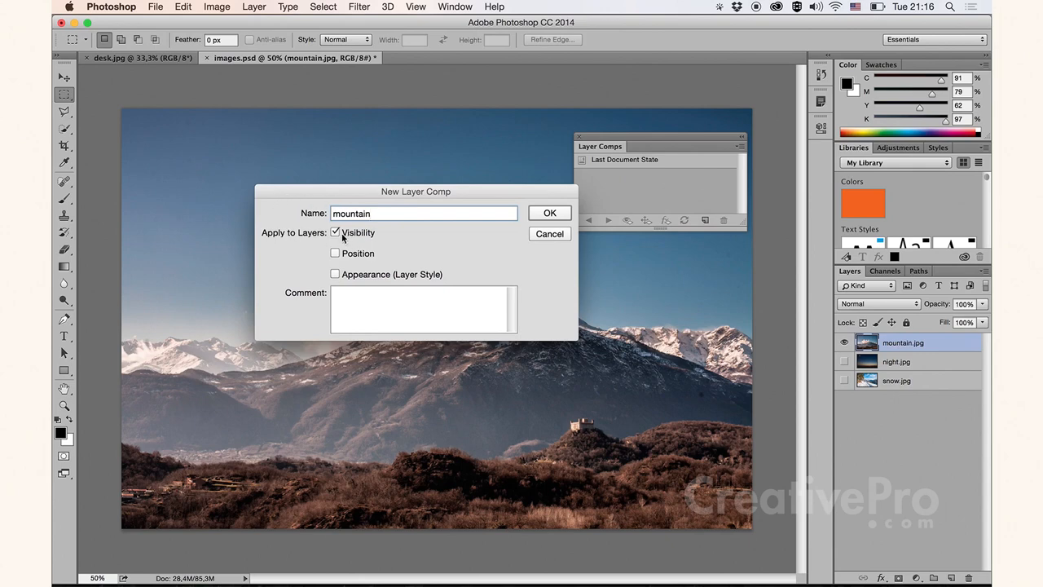
{"action": "mouse_move", "coordinate": [357, 234]}
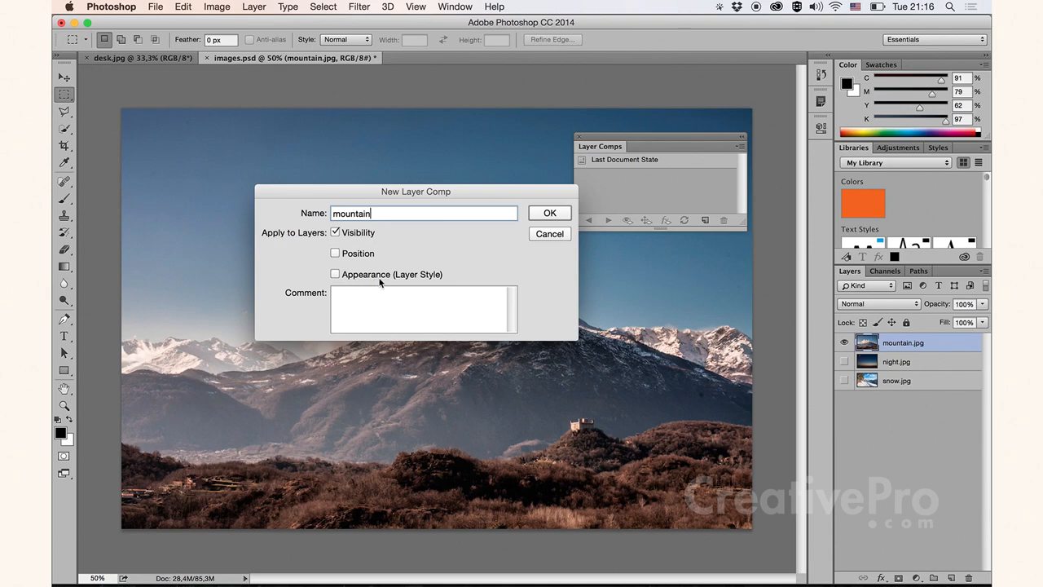
Confirm the new layer comp named mountain showing only the mountain photo
{"action": "left_click", "coordinate": [549, 212]}
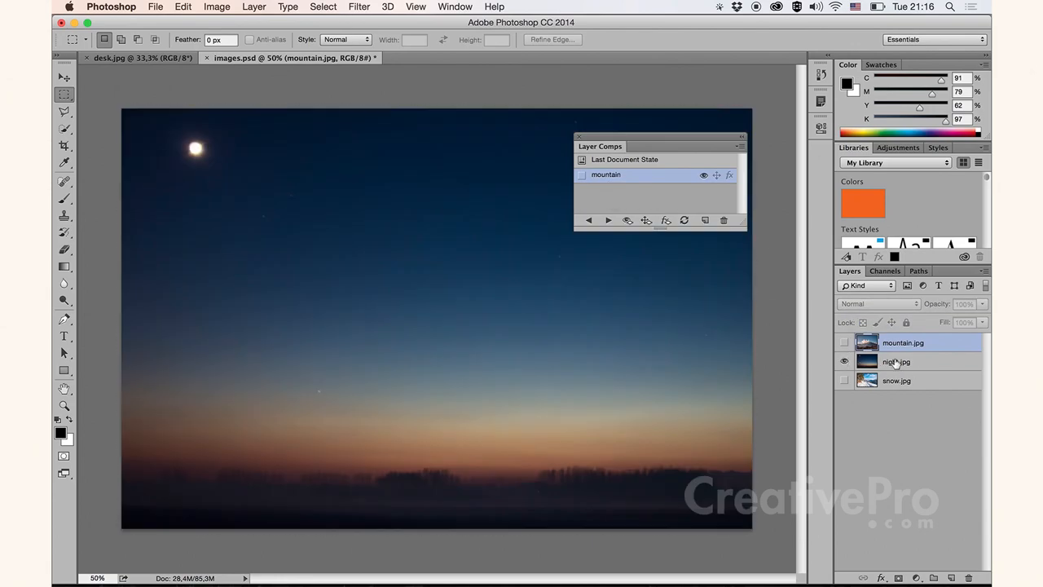
Create a layer comp named night recording the night photo visible
{"action": "left_click", "coordinate": [913, 362]}
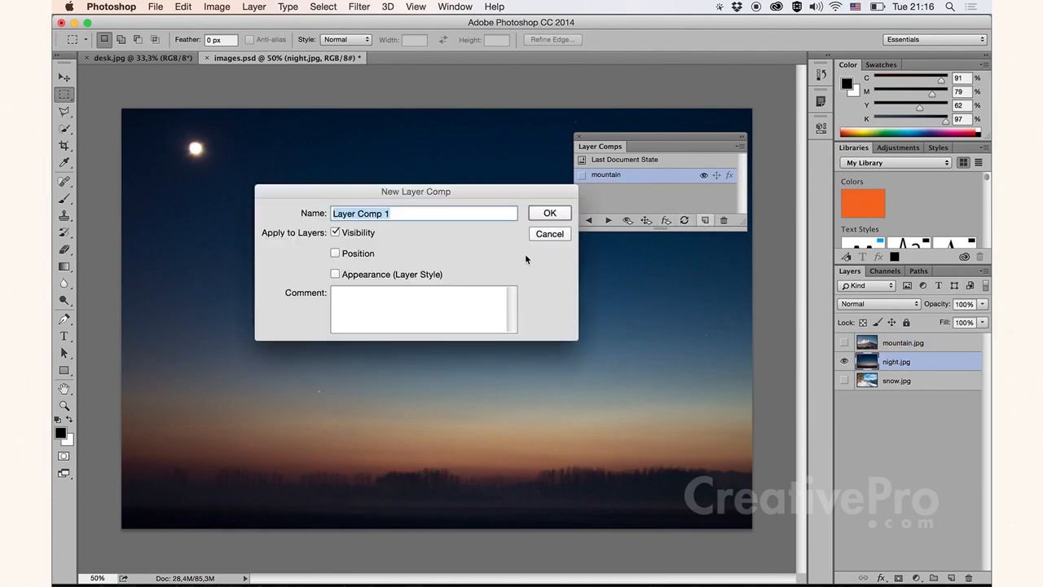
{"action": "type", "text": "night"}
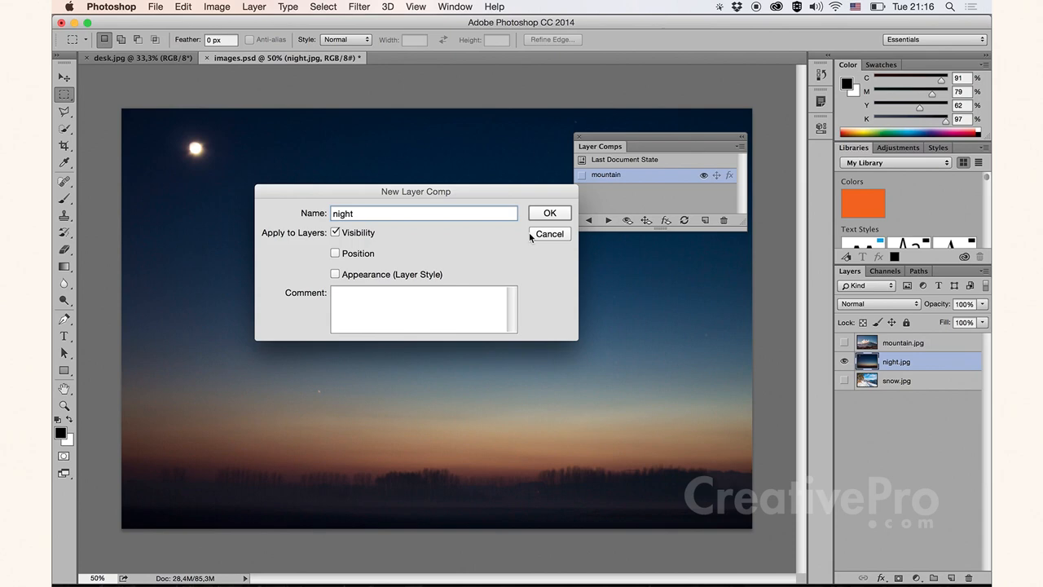
{"action": "left_click", "coordinate": [549, 212]}
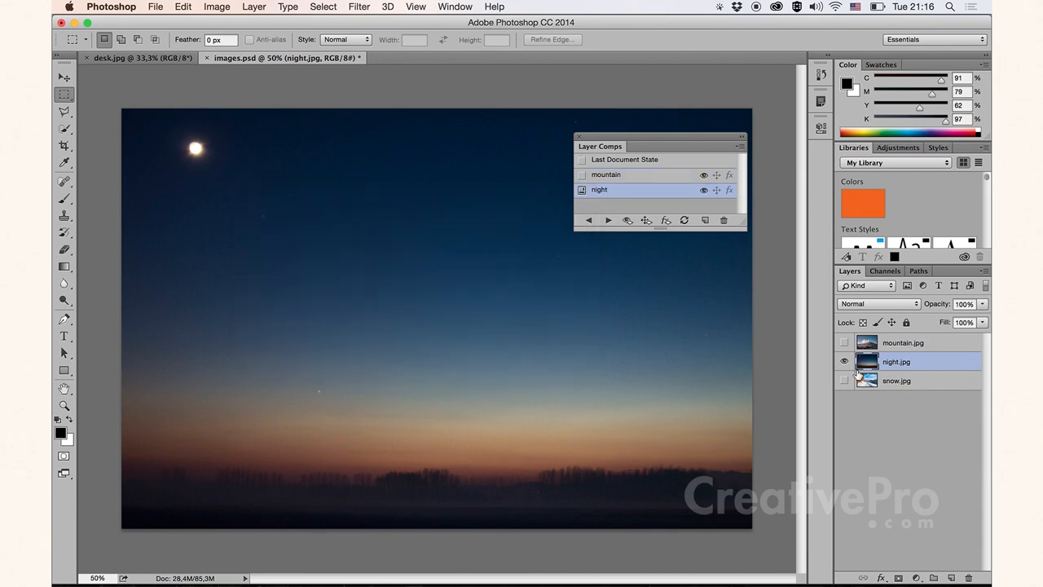
Show only the snow photo and start a new layer comp named snow
{"action": "left_click", "coordinate": [844, 381]}
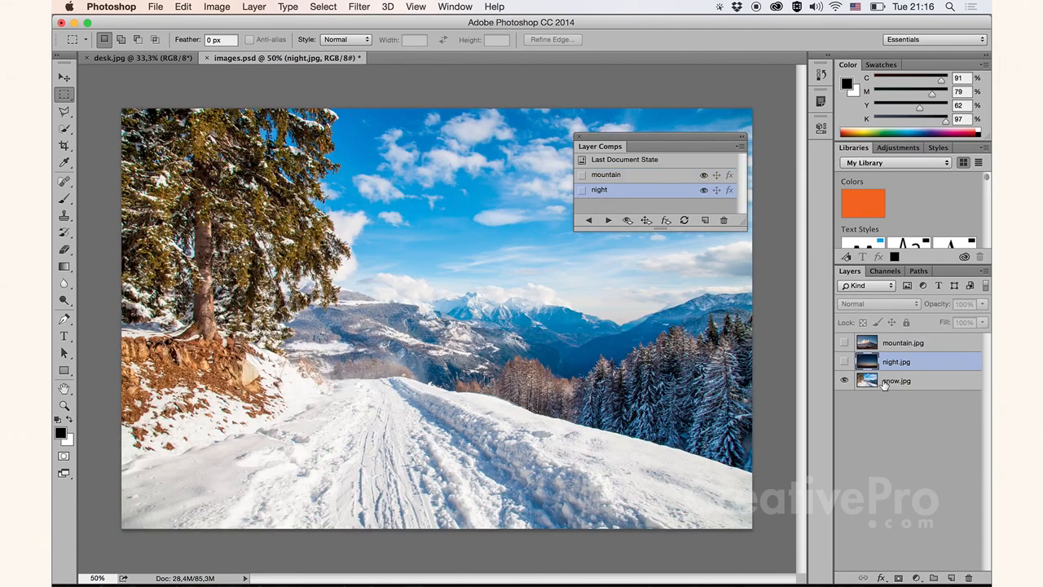
{"action": "left_click", "coordinate": [896, 381]}
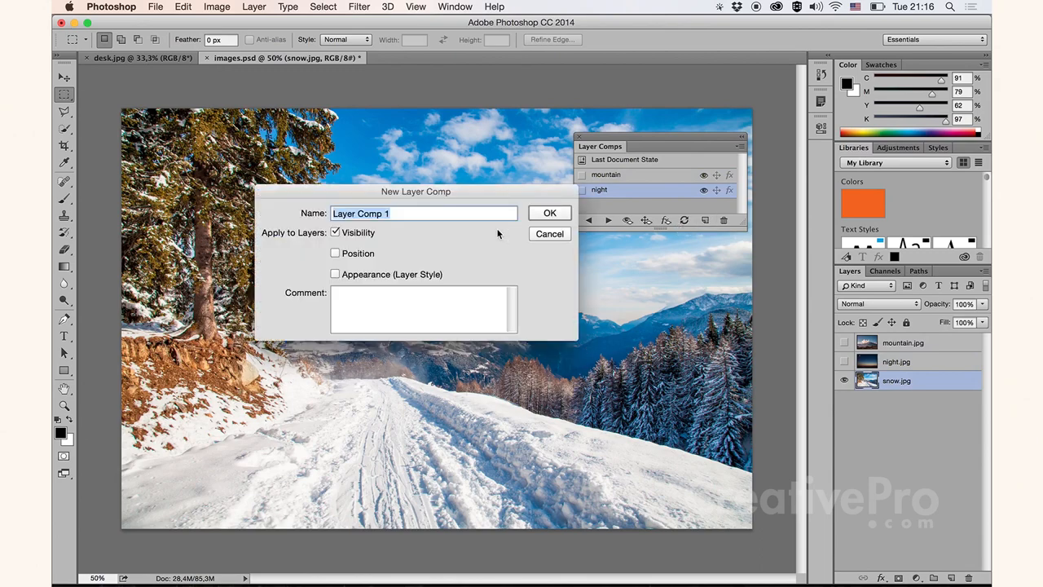
{"action": "type", "text": "snow"}
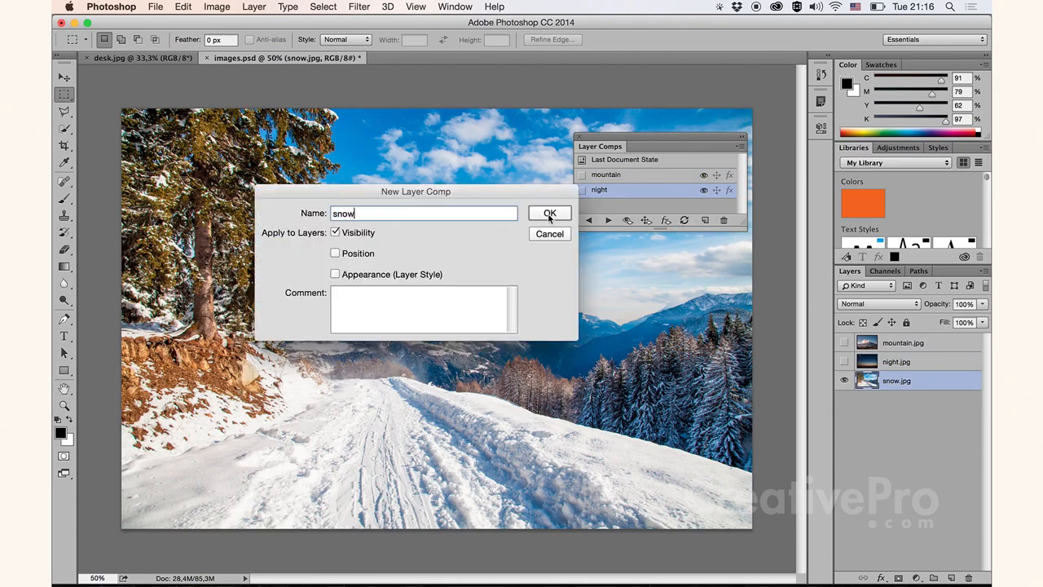
Confirm the snow comp, save images.psd and return to the desk.jpg document
{"action": "left_click", "coordinate": [550, 212]}
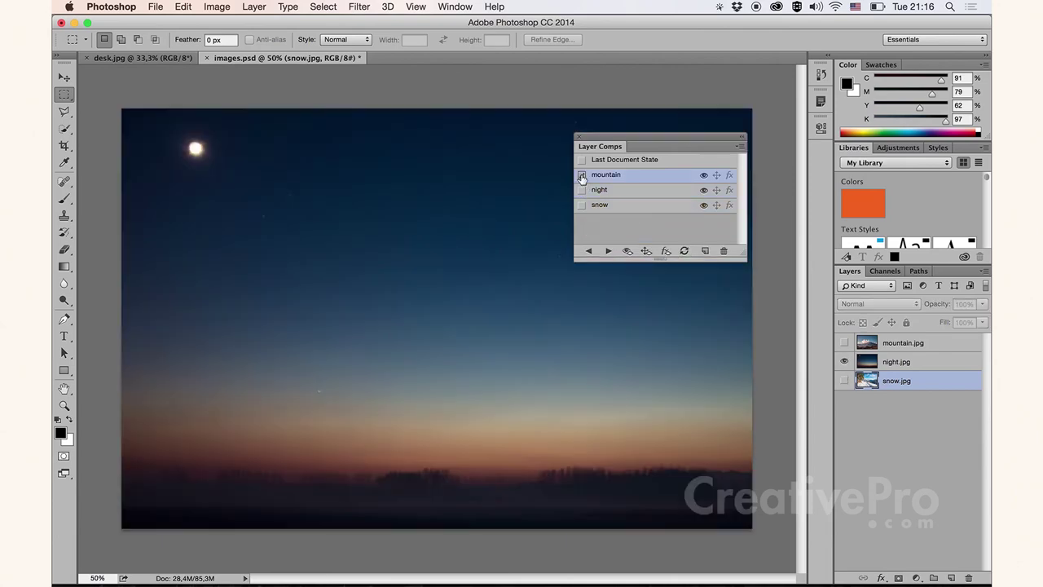
{"action": "left_click", "coordinate": [582, 205]}
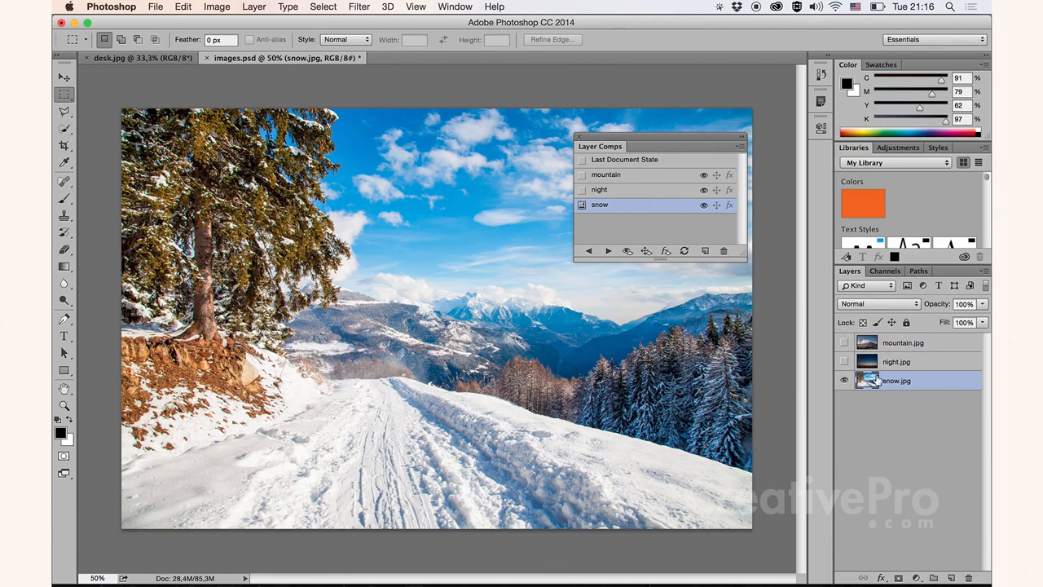
{"action": "left_click", "coordinate": [150, 7]}
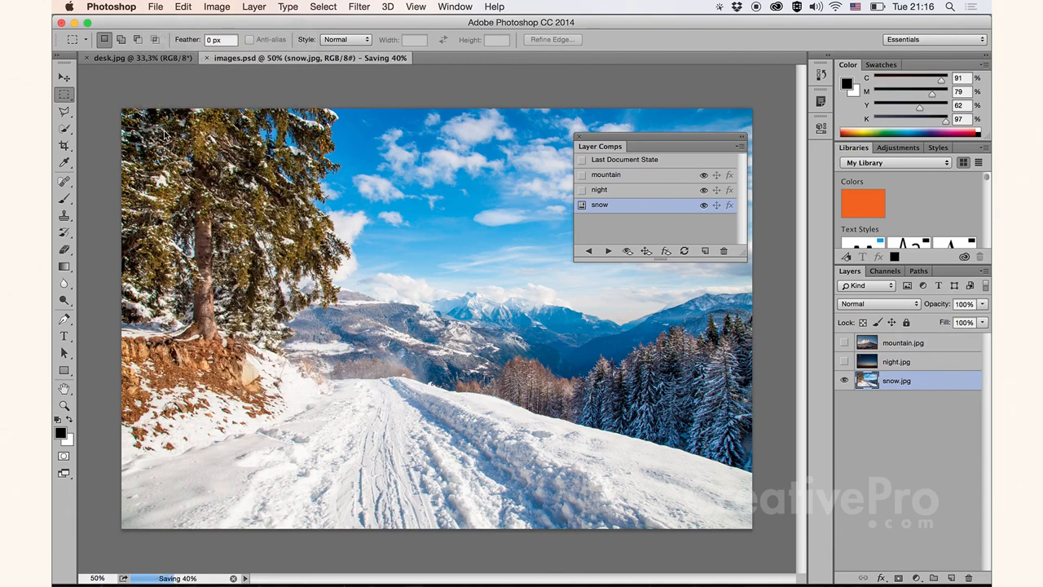
{"action": "left_click", "coordinate": [128, 59]}
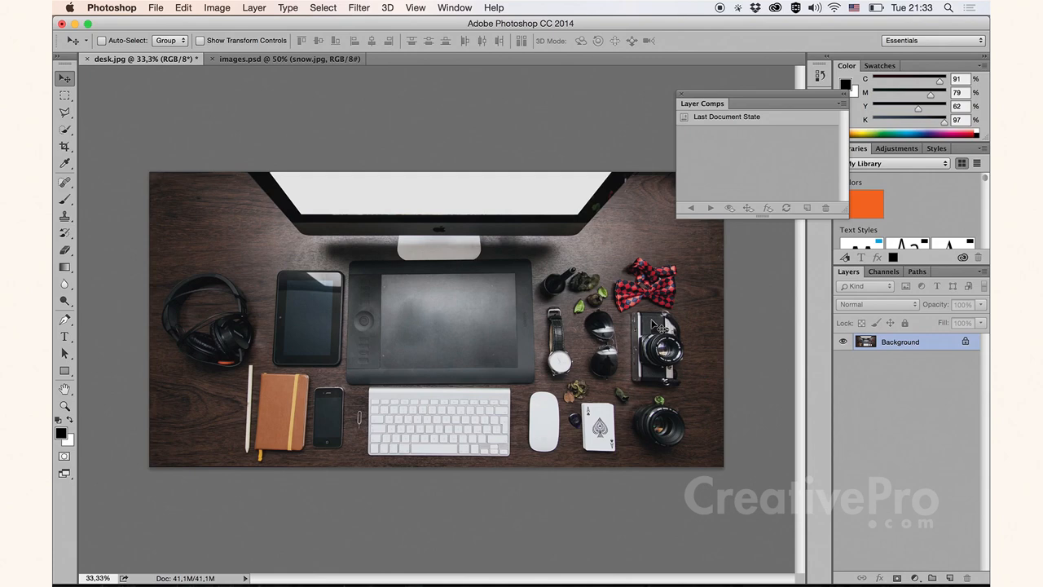
Place images.psd into desk.jpg as a linked smart object layer
{"action": "left_click", "coordinate": [156, 10]}
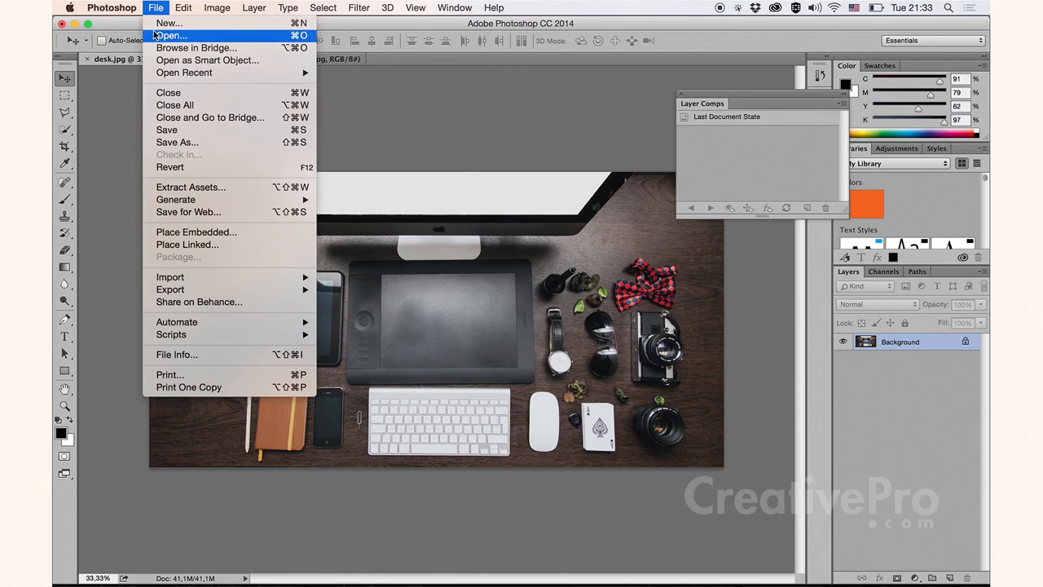
{"action": "left_click", "coordinate": [187, 244]}
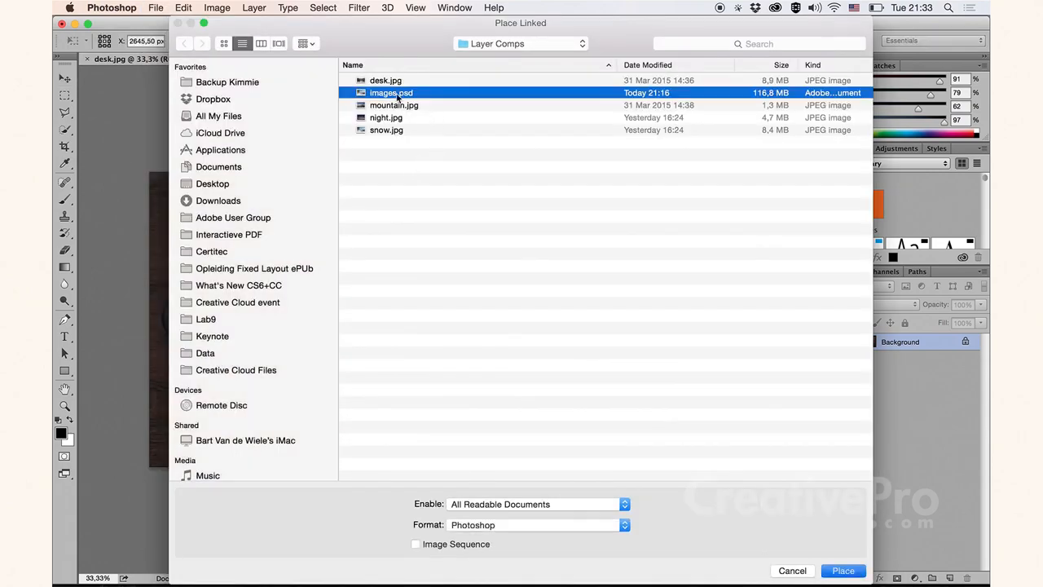
{"action": "left_click", "coordinate": [850, 571]}
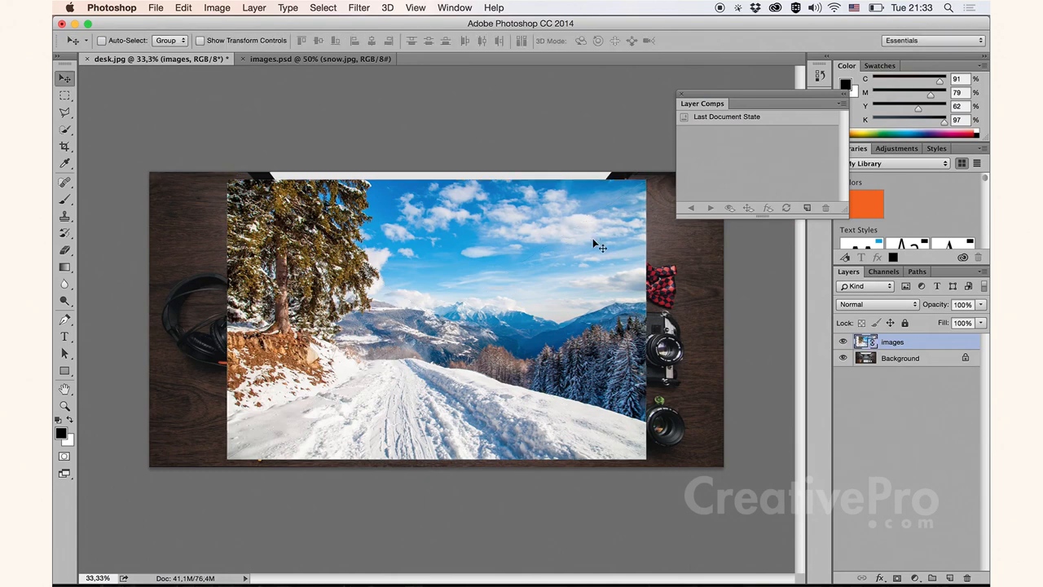
Lower the images layer opacity, then shrink and distort its corners onto the monitor screen
{"action": "left_click", "coordinate": [876, 342]}
{"action": "type", "text": "37"}
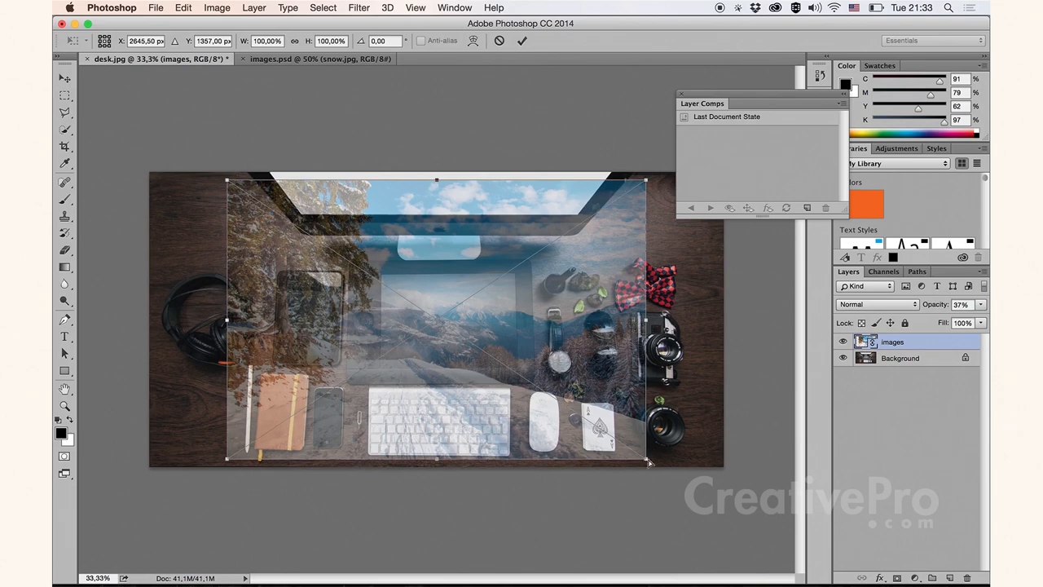
{"action": "left_click_drag", "start_coordinate": [648, 460], "coordinate": [440, 456]}
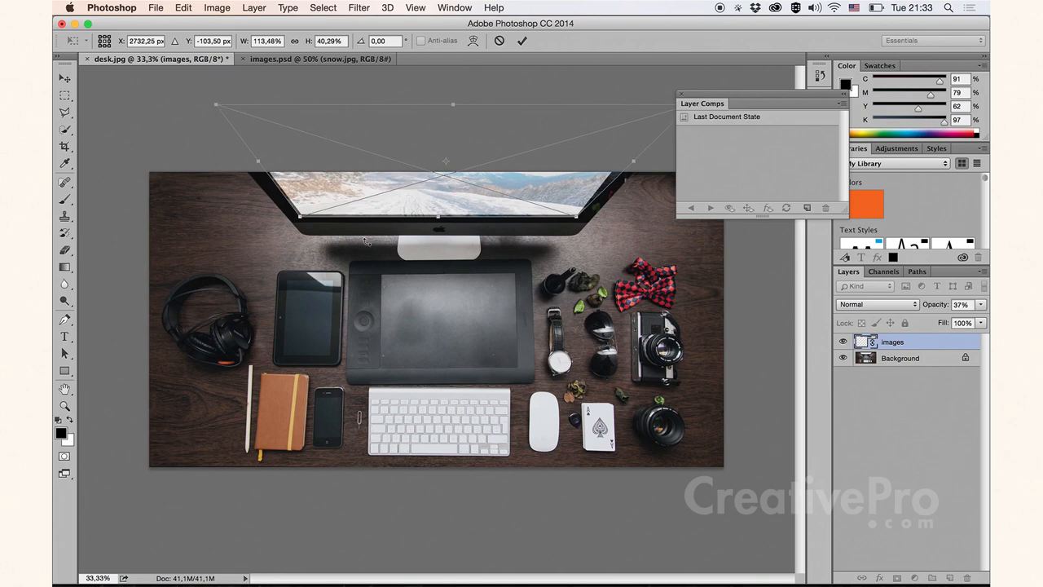
{"action": "left_click_drag", "start_coordinate": [702, 104], "coordinate": [740, 124]}
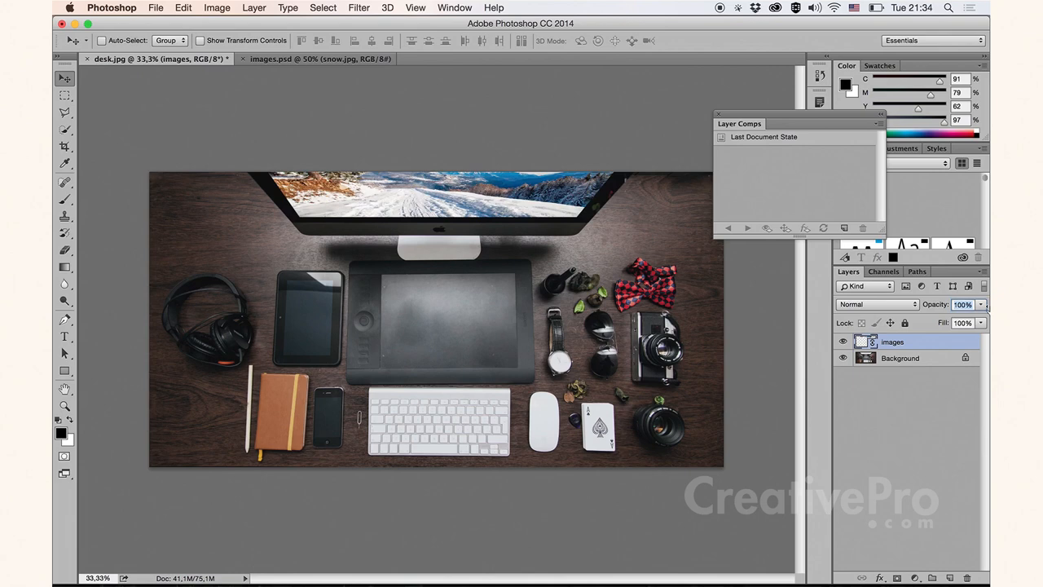
{"action": "mouse_move", "coordinate": [521, 228]}
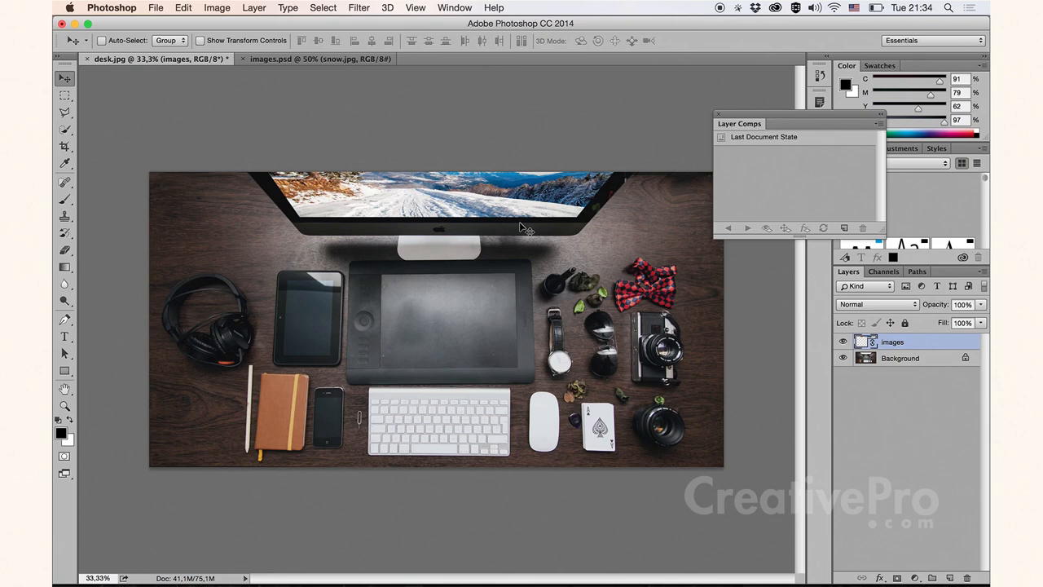
Move aside and close the Layer Comps panel, then show the linked layer's Properties
{"action": "left_click_drag", "start_coordinate": [740, 124], "coordinate": [621, 104]}
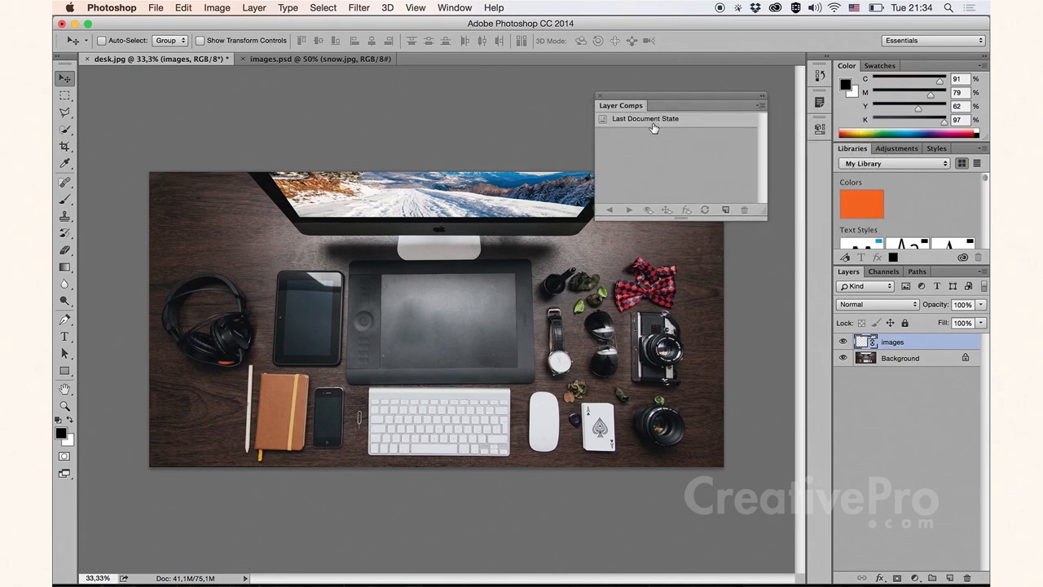
{"action": "mouse_move", "coordinate": [684, 137]}
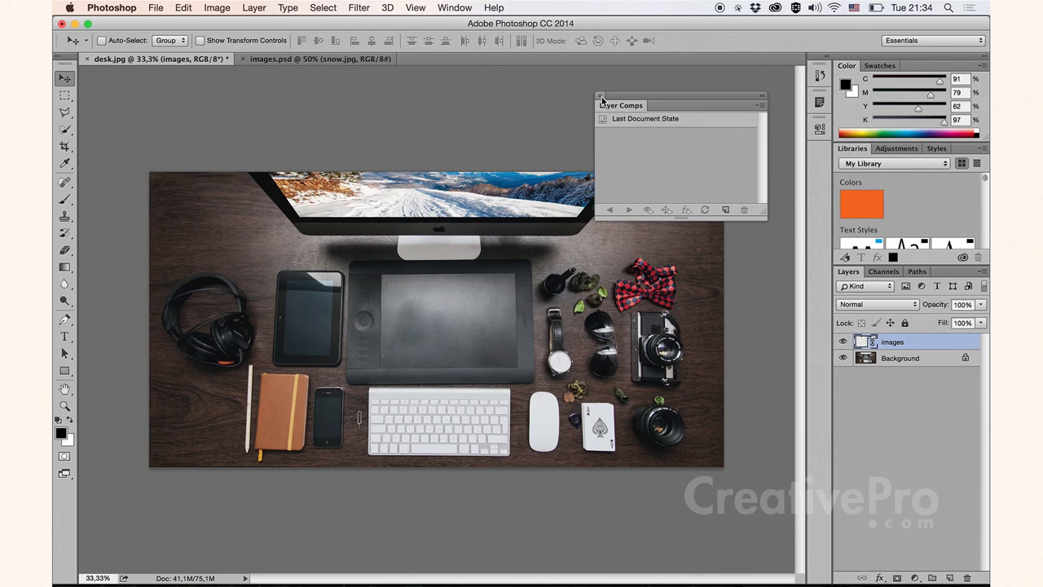
{"action": "left_click", "coordinate": [597, 94]}
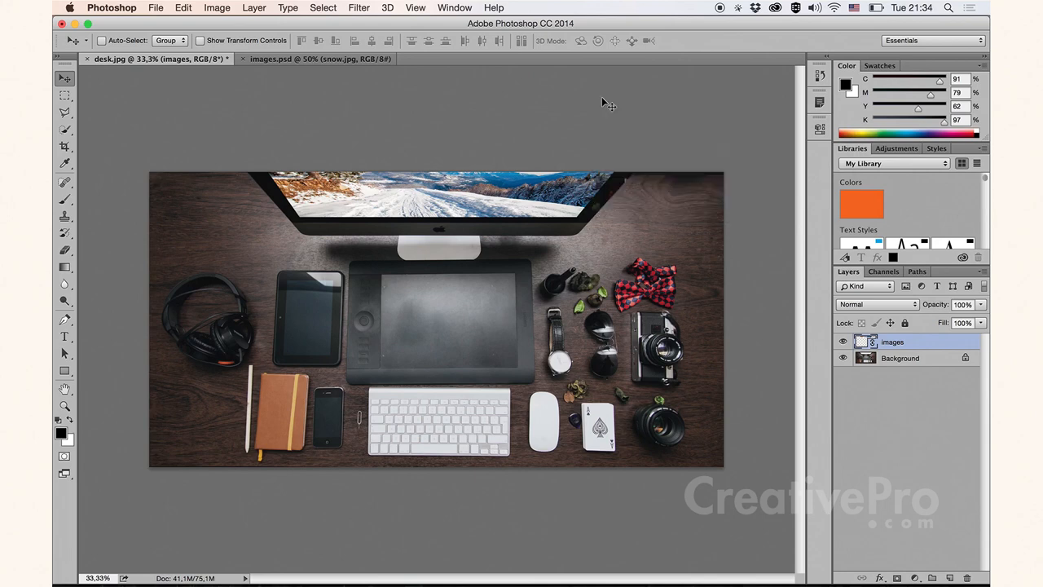
{"action": "left_click", "coordinate": [819, 128]}
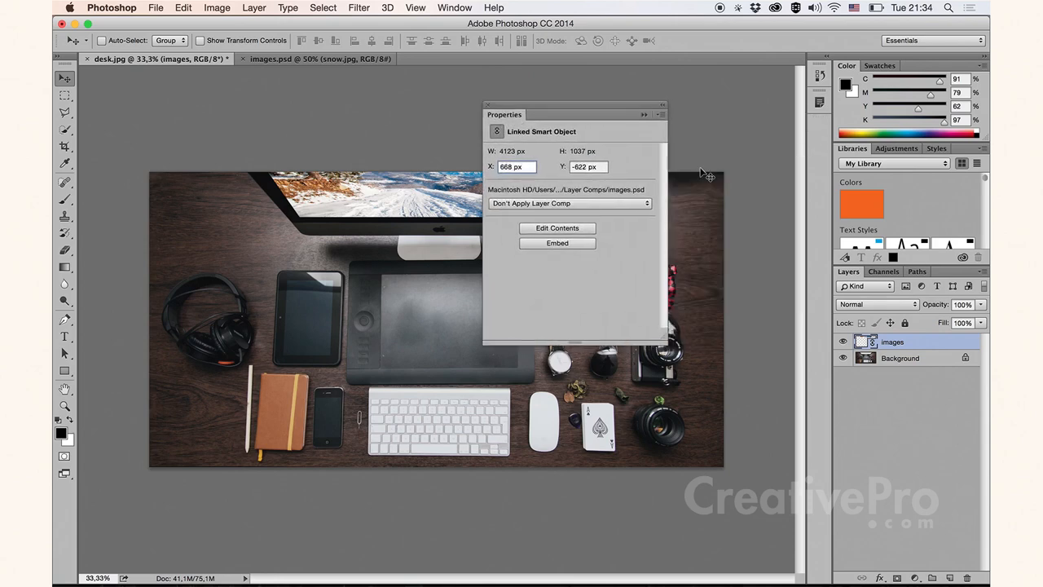
{"action": "mouse_move", "coordinate": [577, 180]}
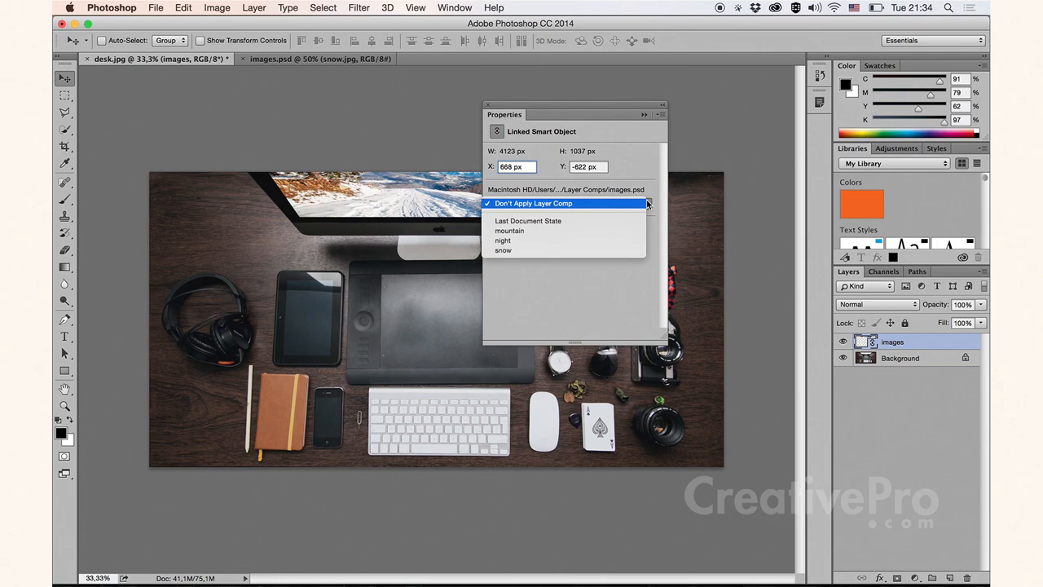
{"action": "mouse_move", "coordinate": [502, 241]}
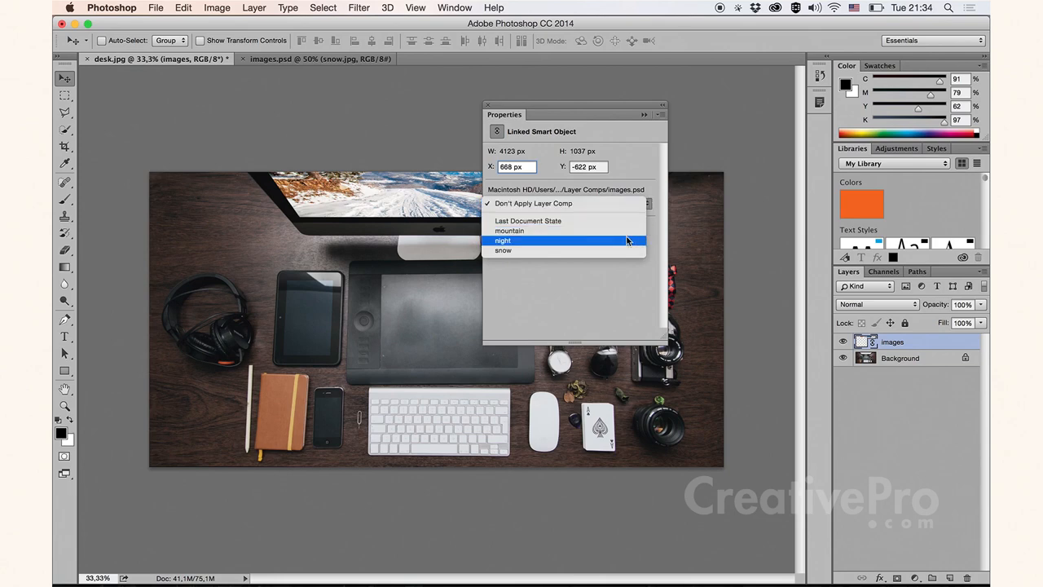
Switch the linked images layer's comp in Properties to 'night', then to 'mountain'
{"action": "left_click", "coordinate": [502, 241]}
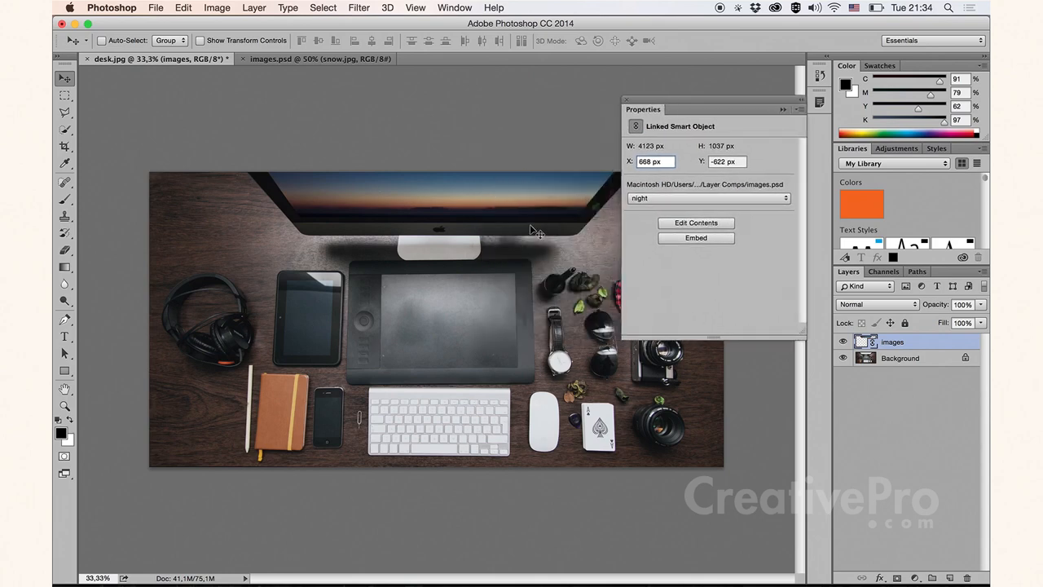
{"action": "mouse_move", "coordinate": [567, 212]}
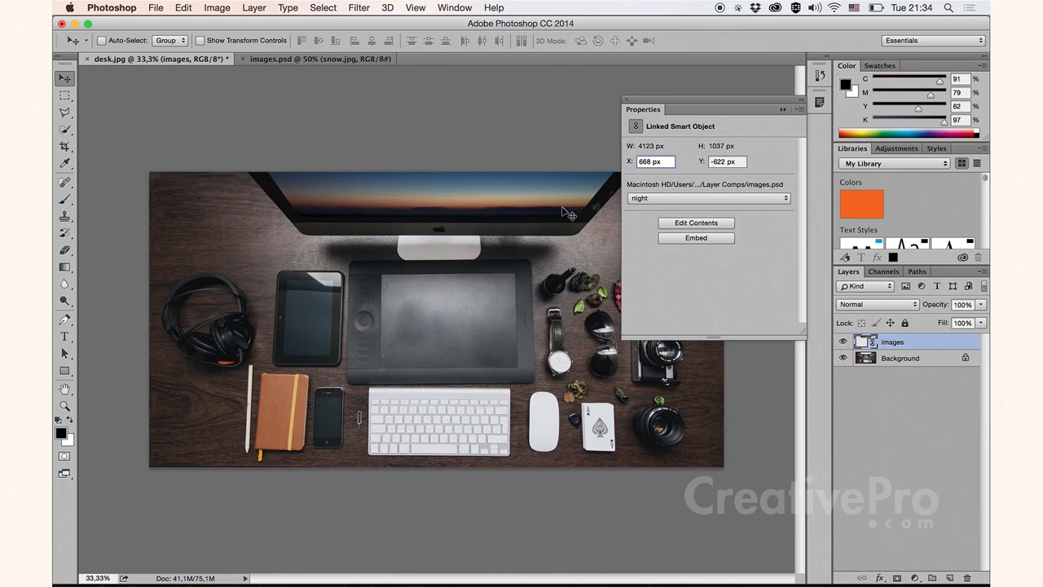
{"action": "left_click", "coordinate": [704, 198]}
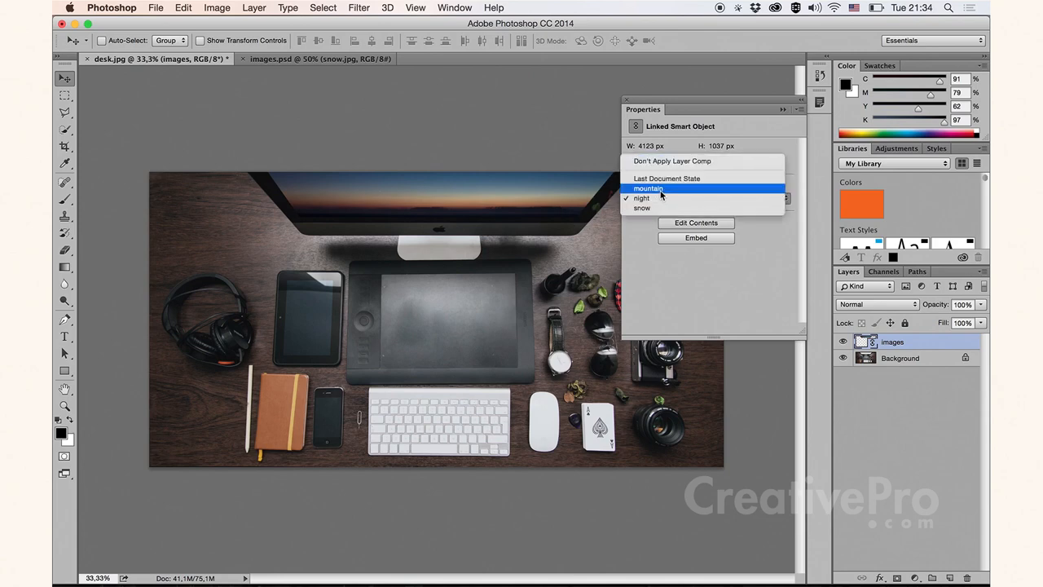
{"action": "left_click", "coordinate": [648, 189]}
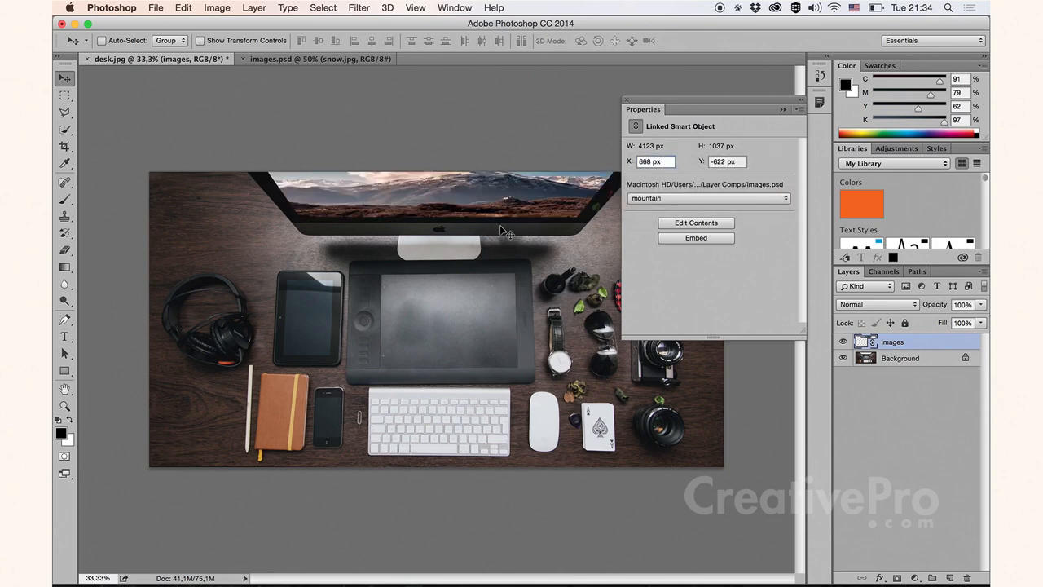
{"action": "mouse_move", "coordinate": [401, 26]}
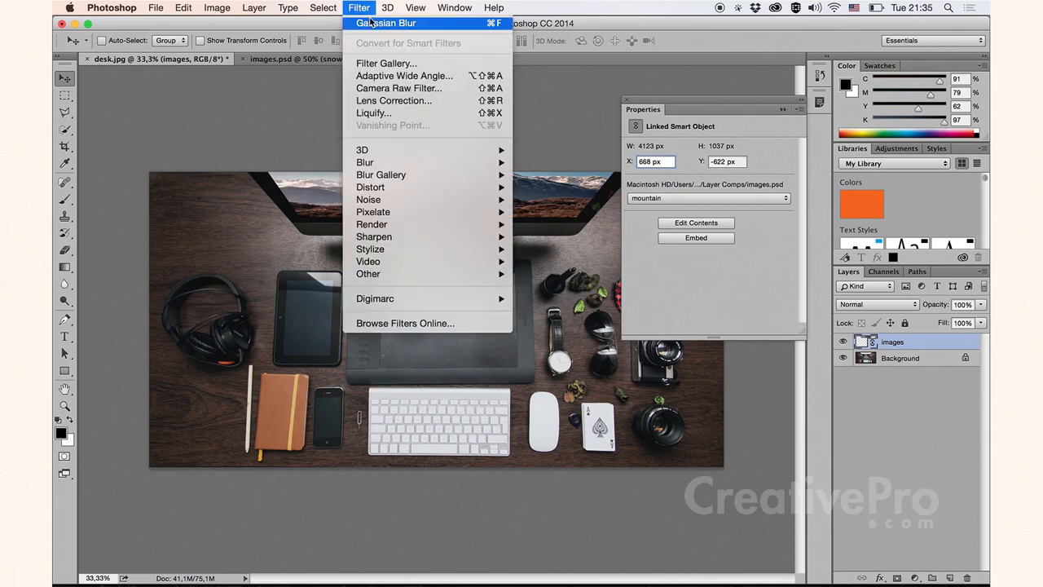
Add a Gaussian Blur smart filter at radius 33.1 and blend it in Screen mode
{"action": "left_click", "coordinate": [398, 23]}
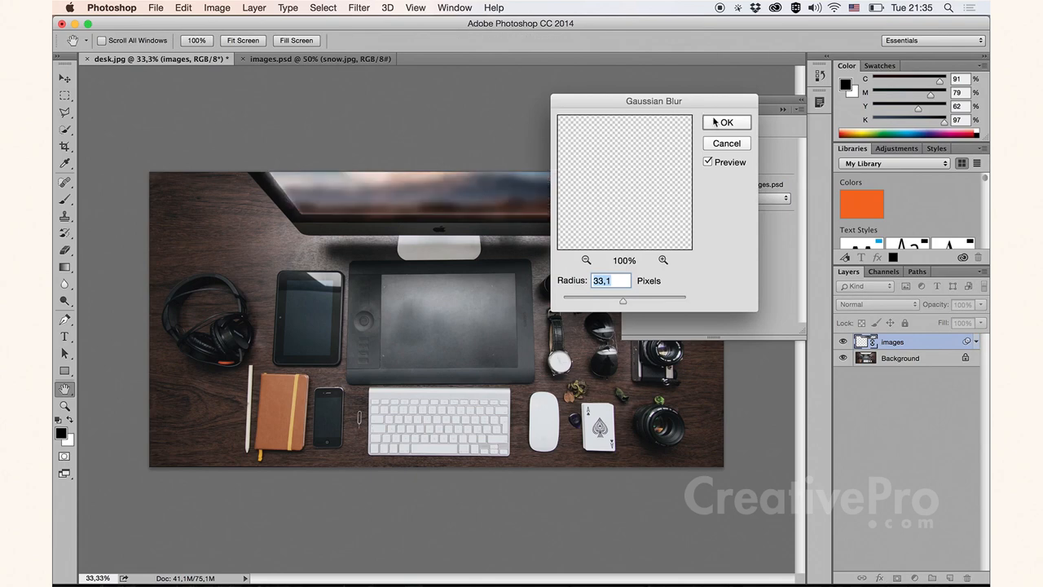
{"action": "left_click", "coordinate": [727, 122]}
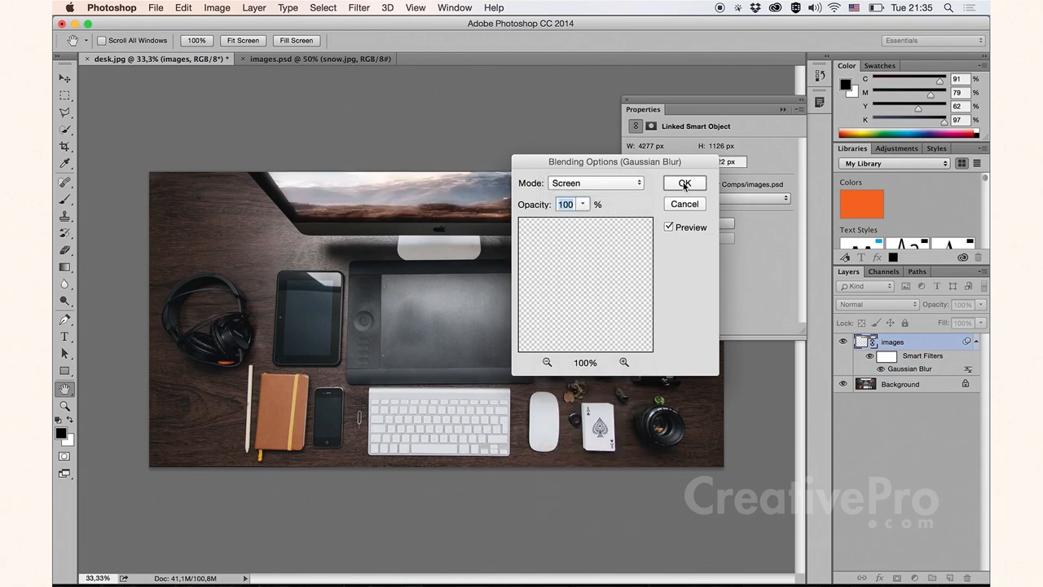
{"action": "left_click", "coordinate": [683, 183]}
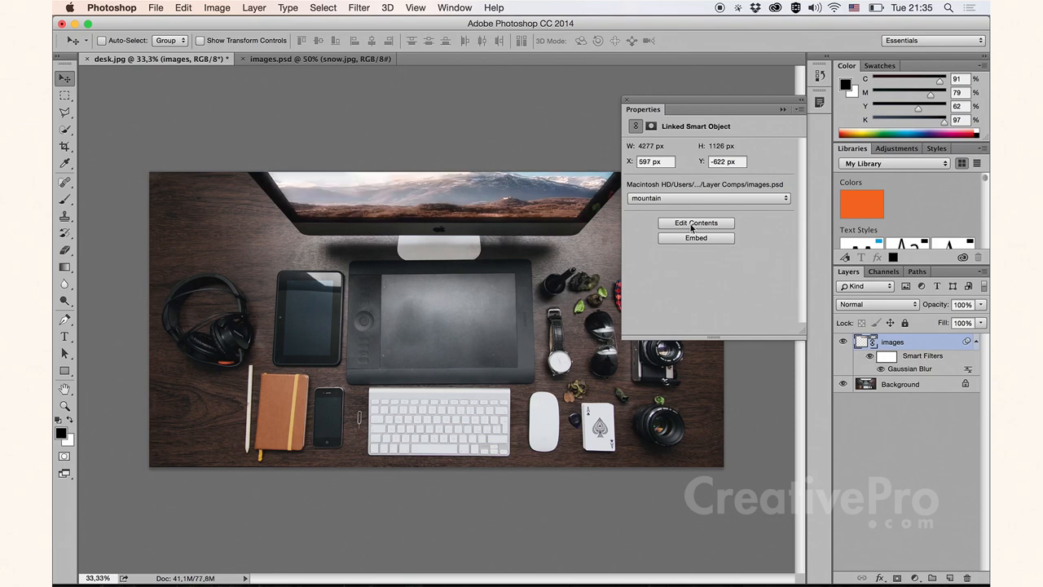
Choose the 'snow' layer comp in Properties, keeping the Screen-blended glow
{"action": "left_click", "coordinate": [704, 198]}
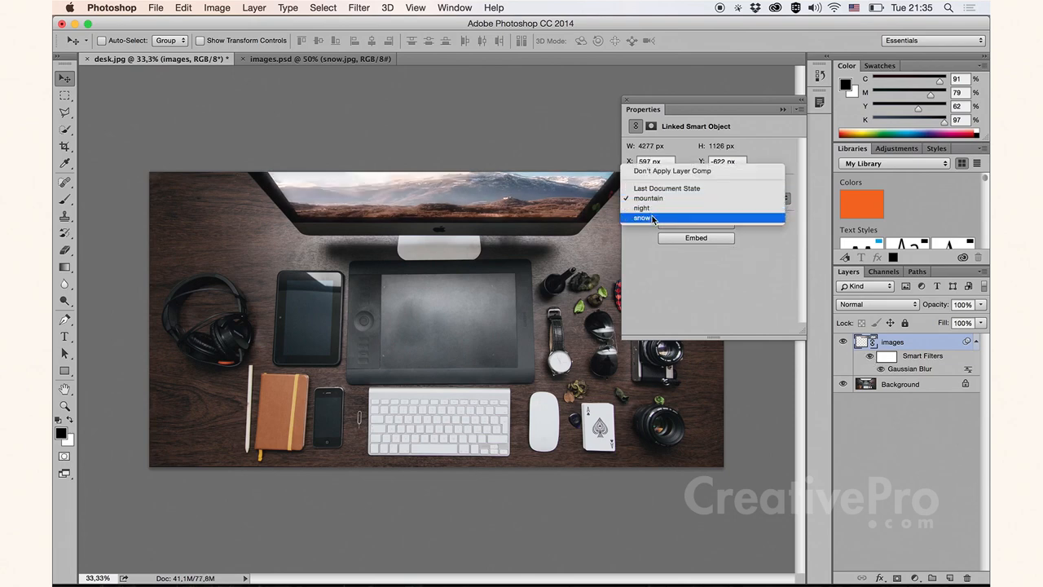
{"action": "left_click", "coordinate": [655, 218]}
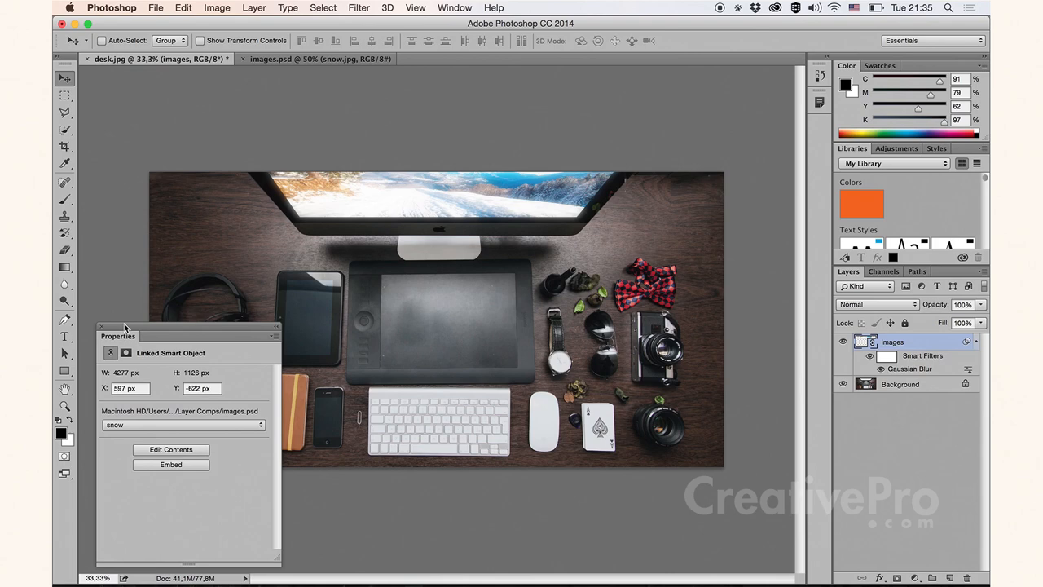
{"action": "mouse_move", "coordinate": [482, 231]}
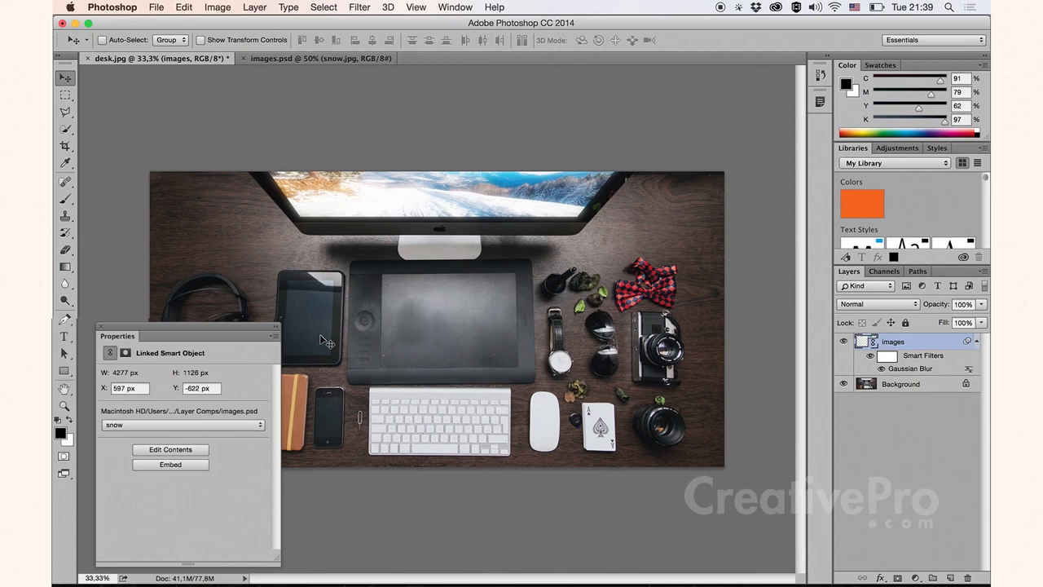
{"action": "mouse_move", "coordinate": [434, 312]}
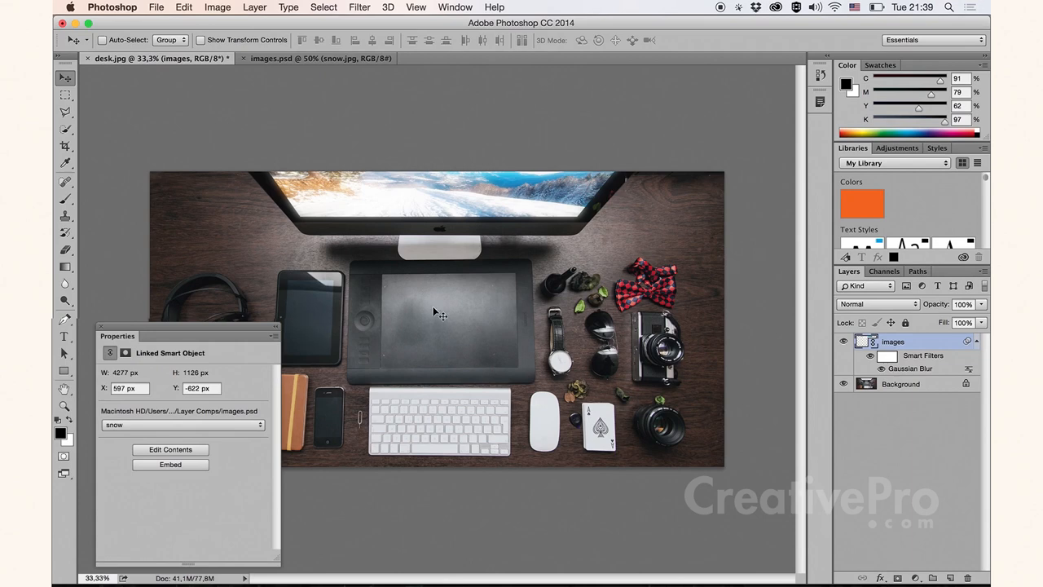